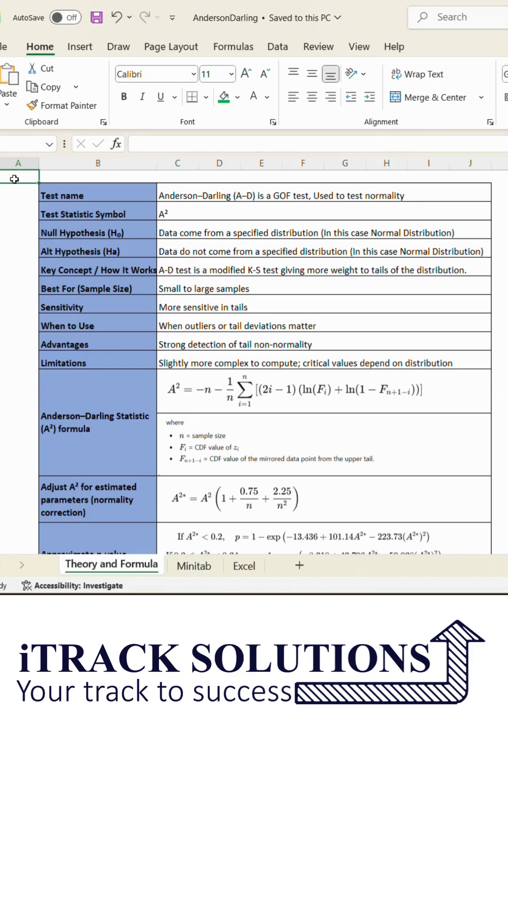
Review the Anderson-Darling theory and test rules, then move to the Excel calculation sheet with sorted data
scroll(down, 3)
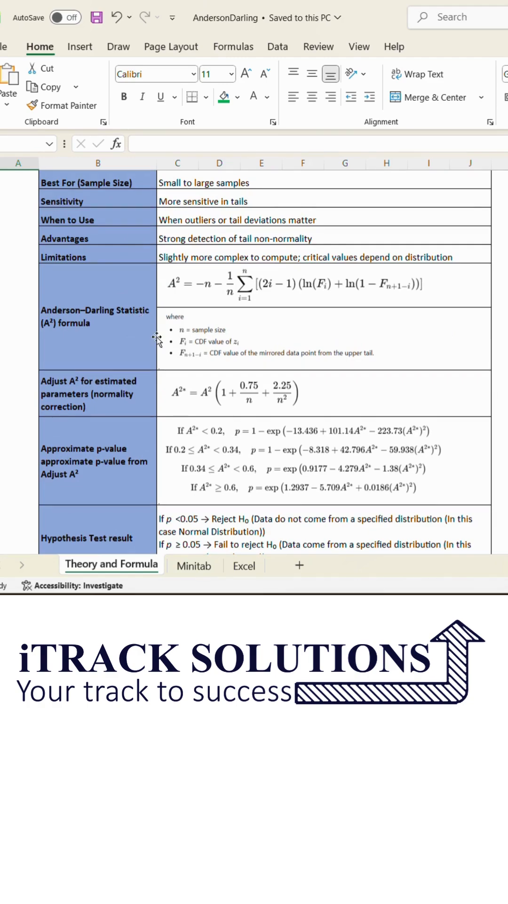
scroll(down, 3)
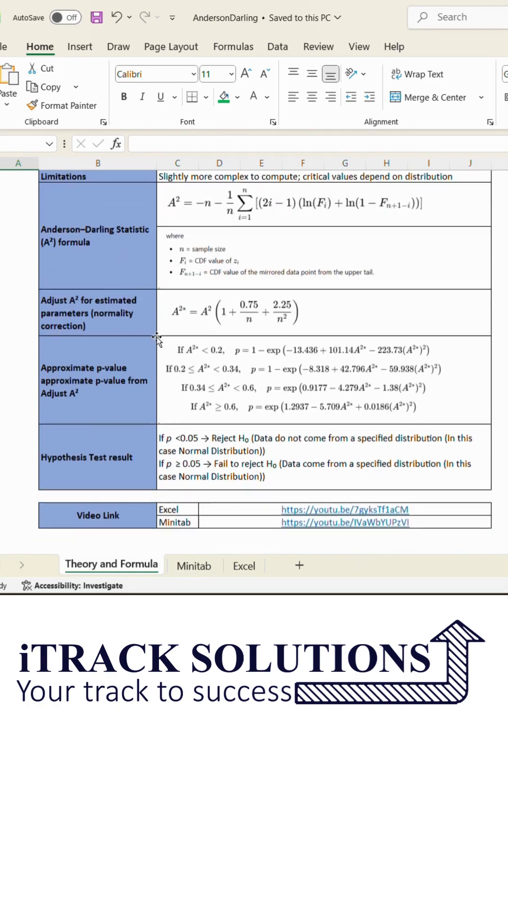
scroll(down, 3)
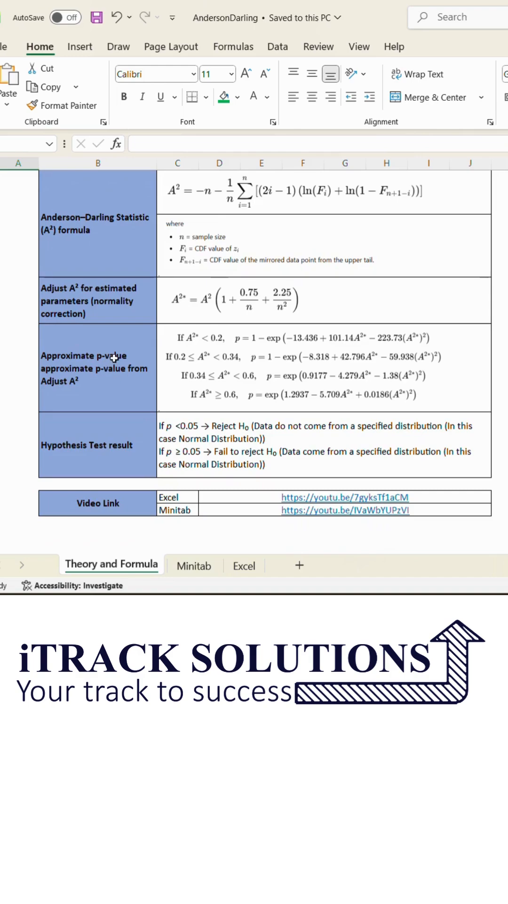
mouse_move(145, 366)
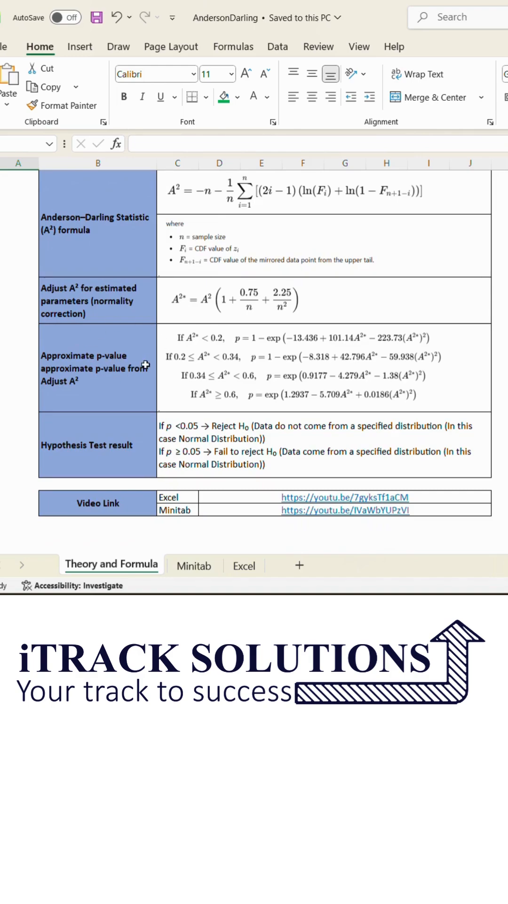
mouse_move(142, 360)
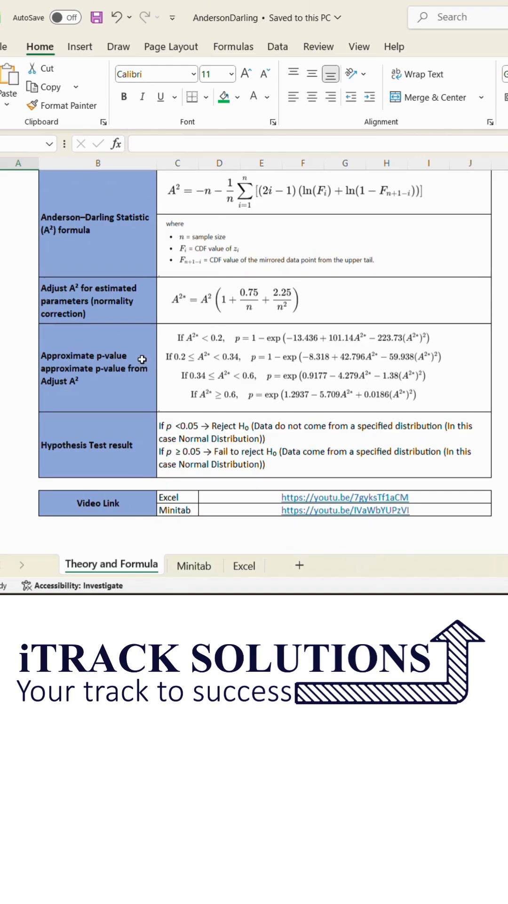
mouse_move(177, 435)
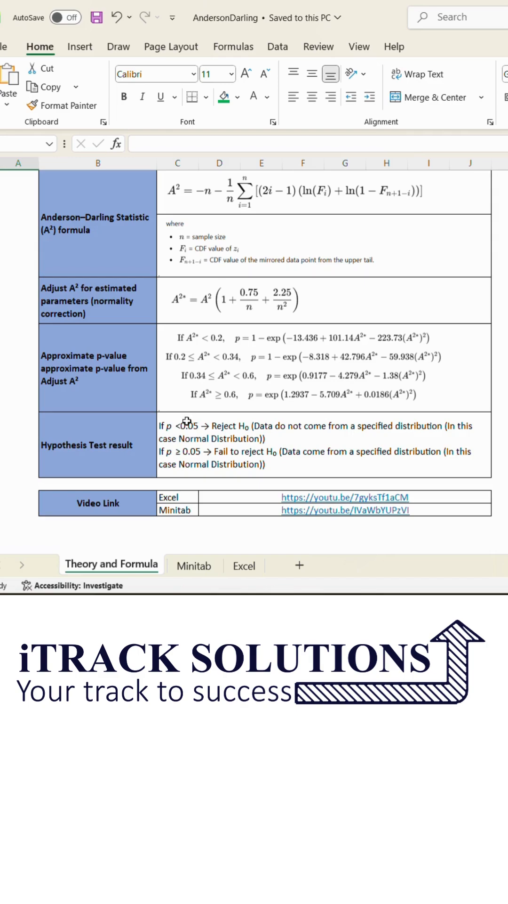
mouse_move(216, 345)
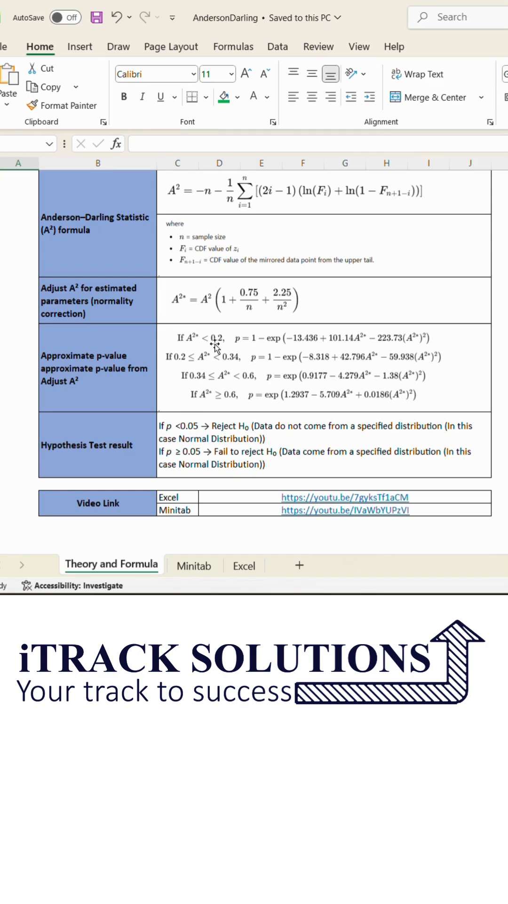
click(244, 566)
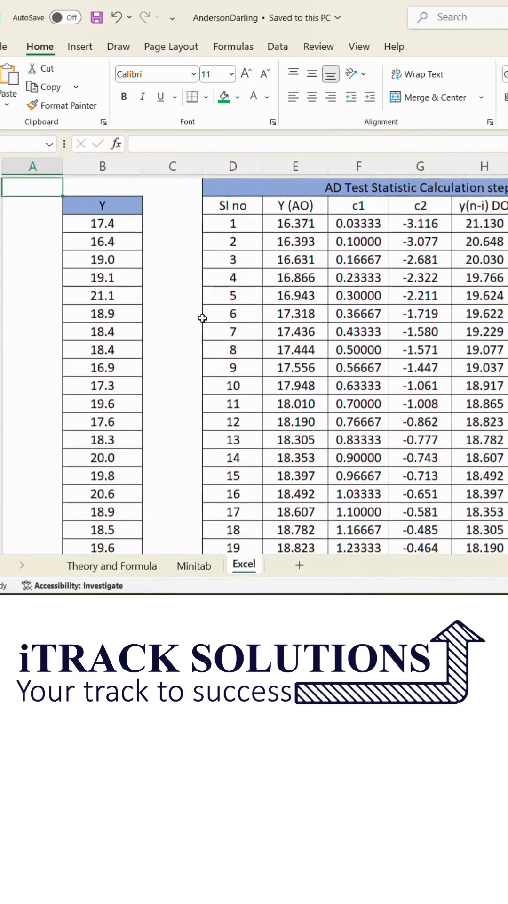
scroll(right, 3)
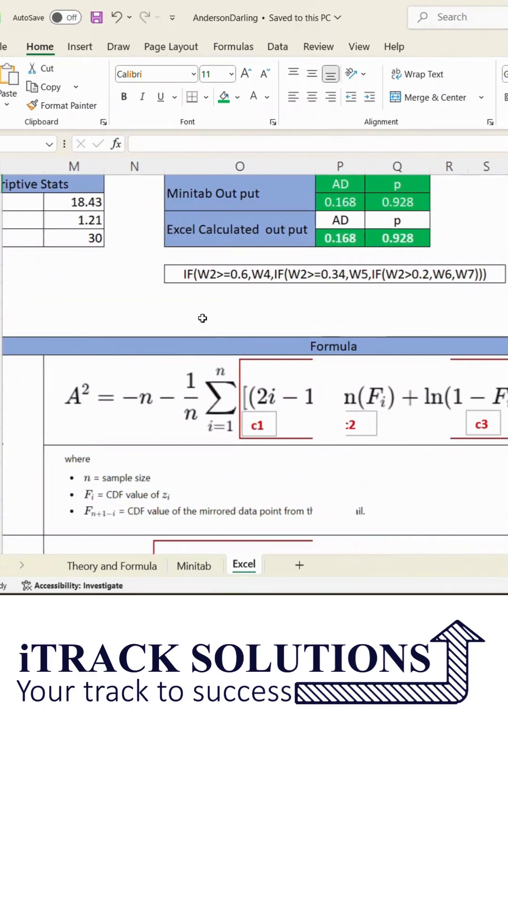
scroll(down, 3)
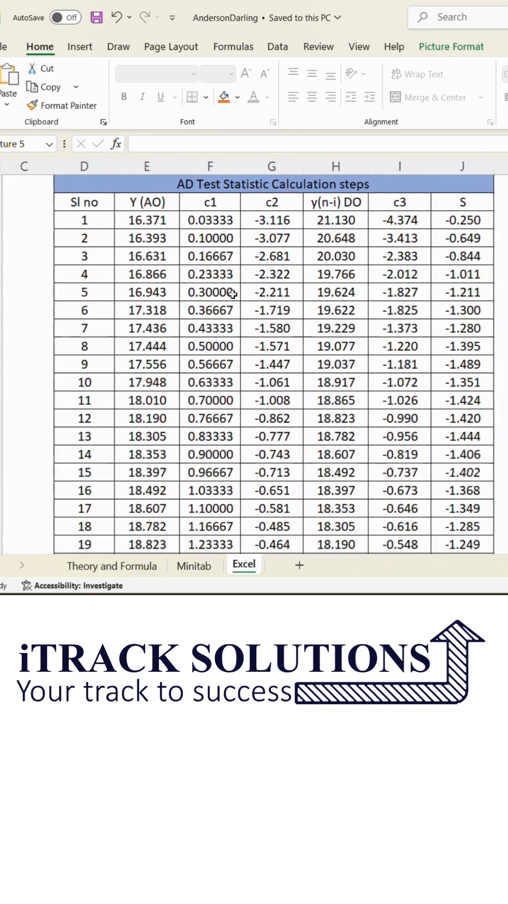
scroll(right, 3)
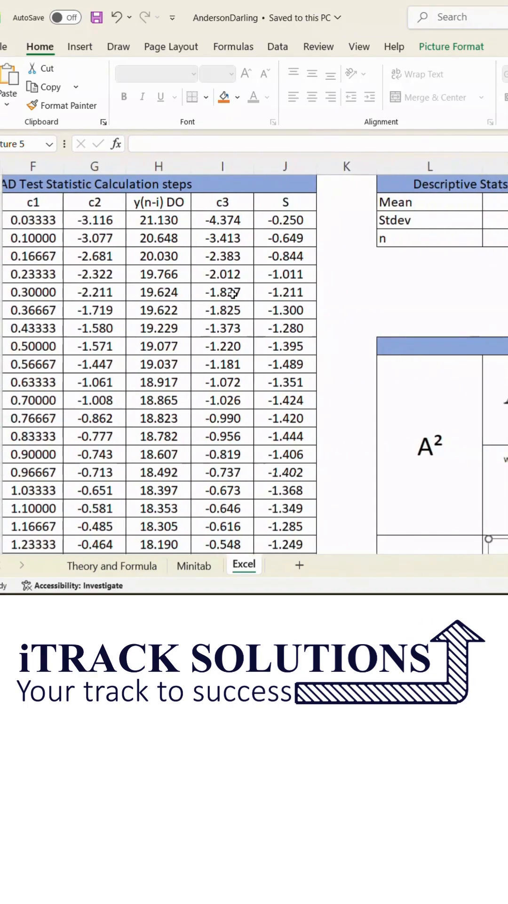
scroll(right, 3)
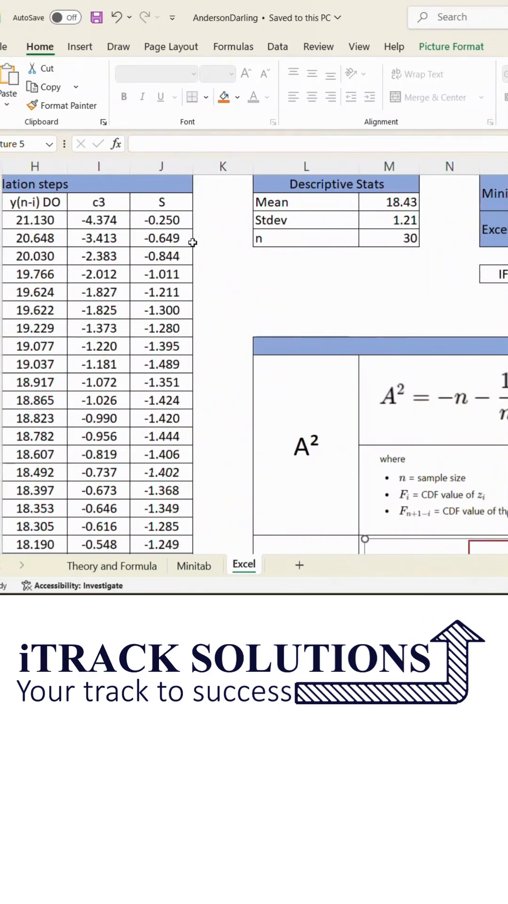
scroll(right, 3)
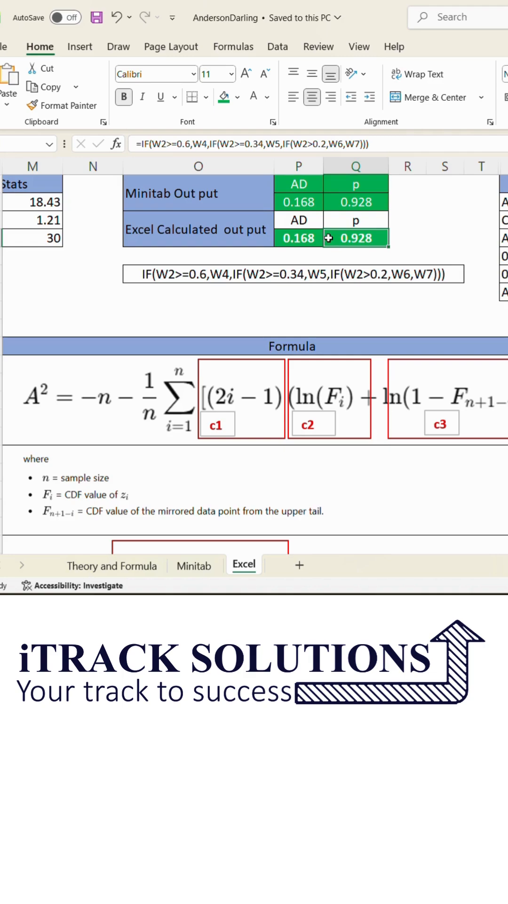
mouse_move(255, 304)
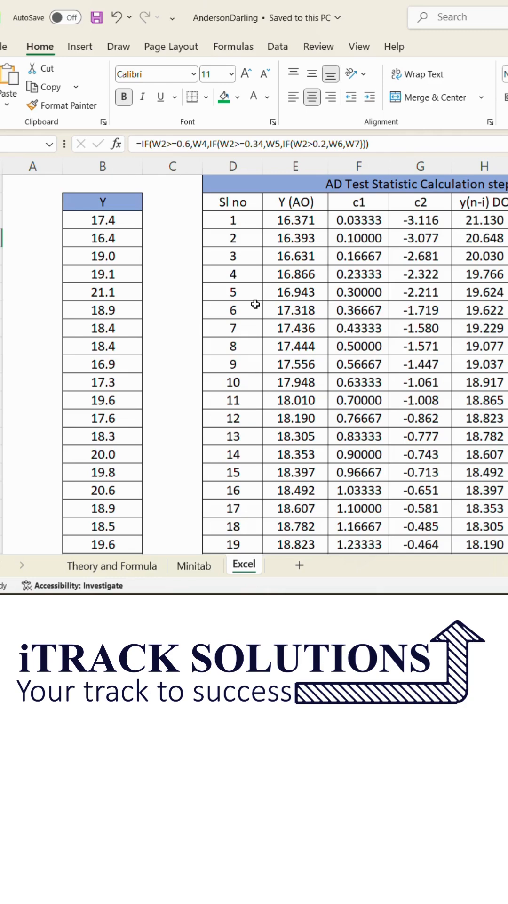
scroll(right, 3)
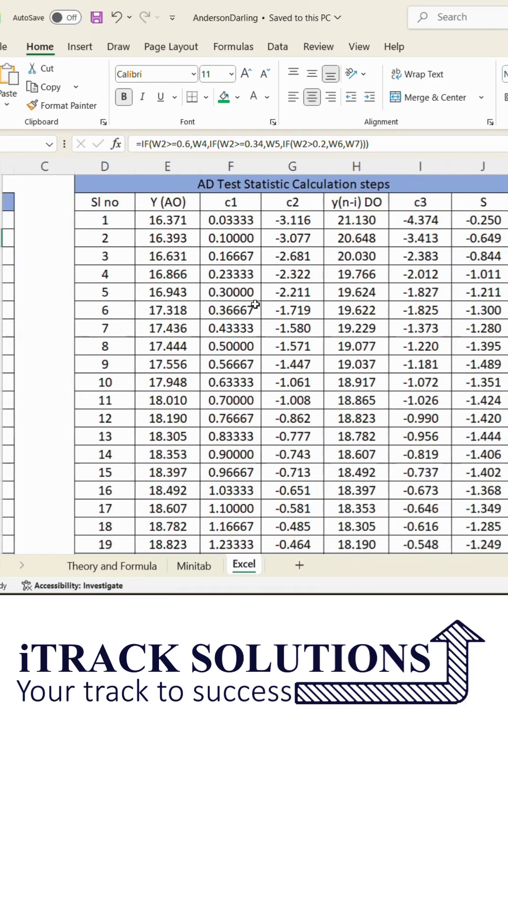
scroll(right, 3)
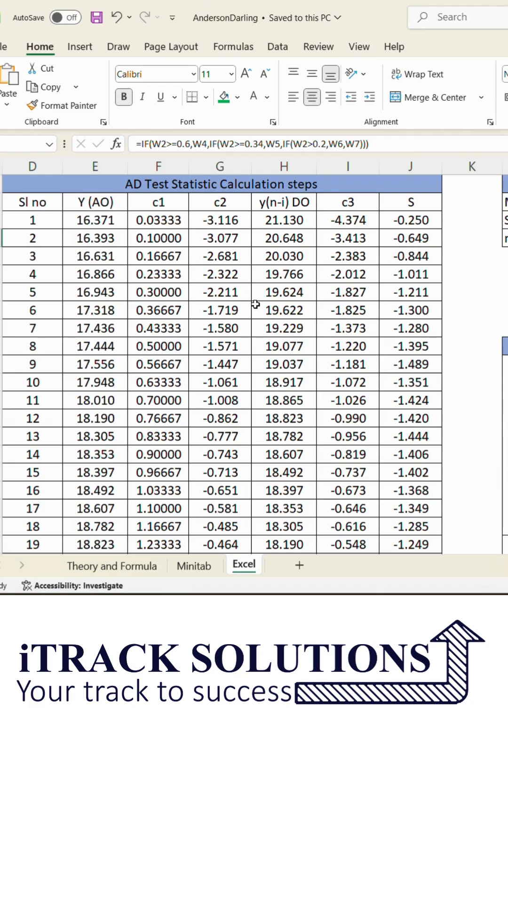
scroll(left, 3)
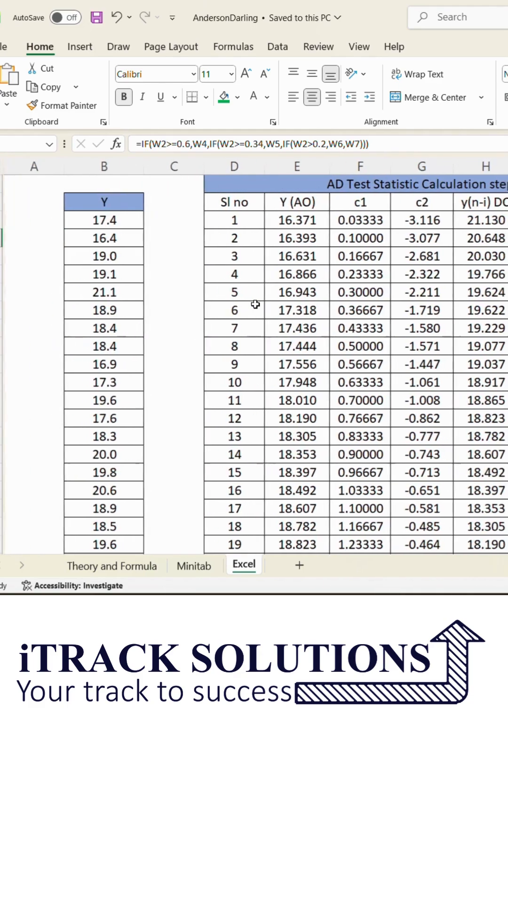